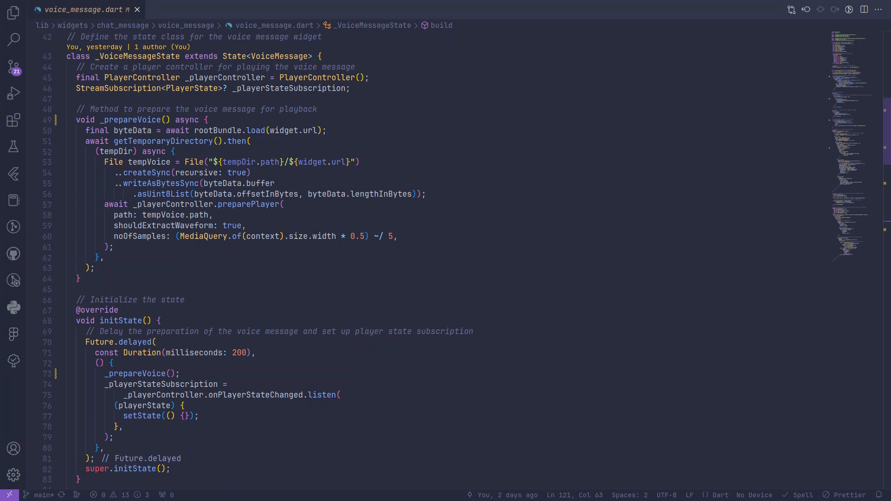
{"action": "mouse_move", "coordinate": [406, 84]}
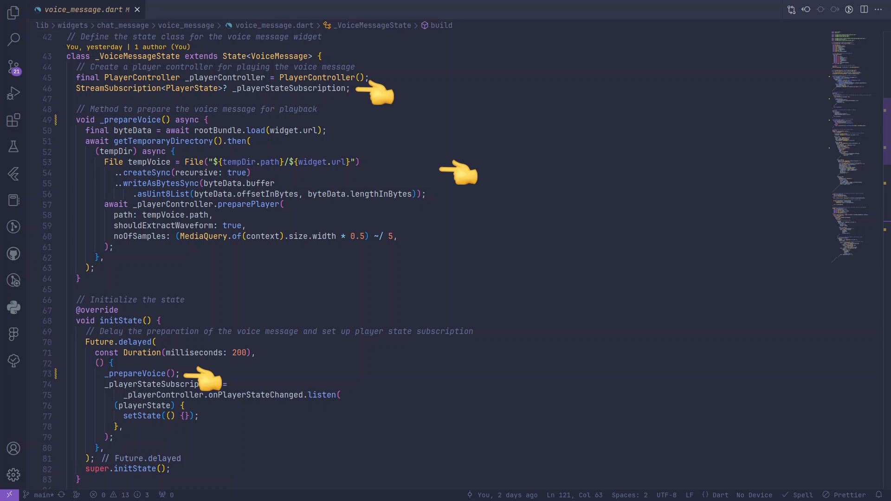
Scroll past formattedTime and buildTimeStatus to reach the VoiceMessage widget usage in main.dart
{"action": "scroll", "scroll_direction": "down", "scroll_amount": 3}
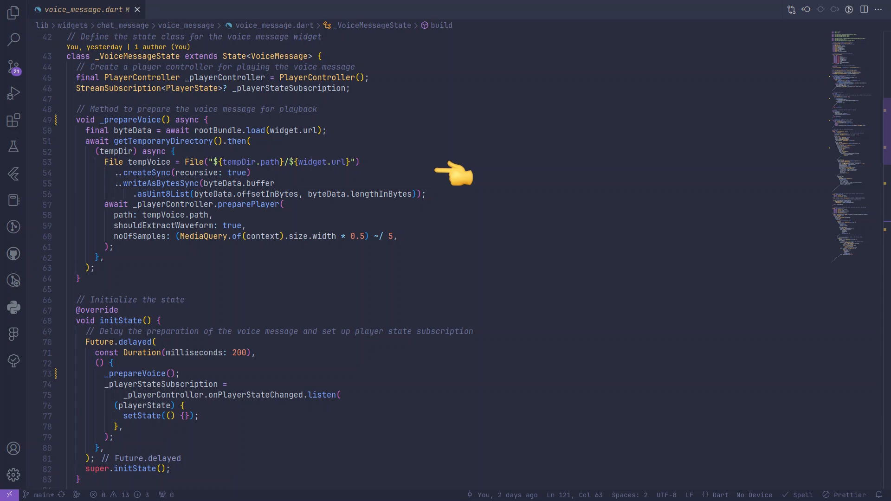
{"action": "scroll", "scroll_direction": "down", "scroll_amount": 3}
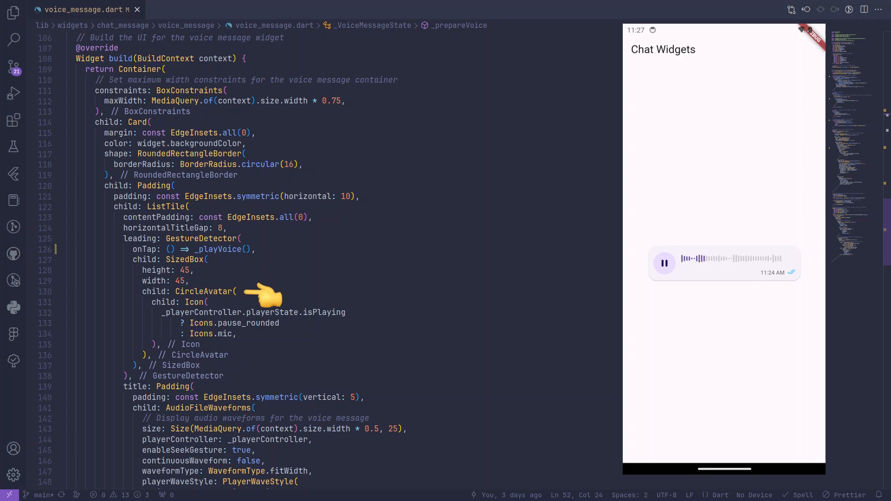
{"action": "mouse_move", "coordinate": [369, 327]}
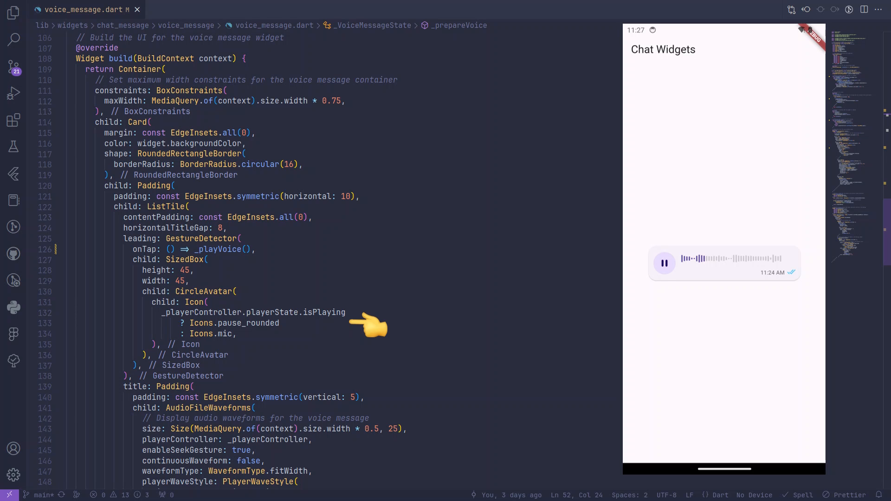
{"action": "scroll", "scroll_direction": "down", "scroll_amount": 3}
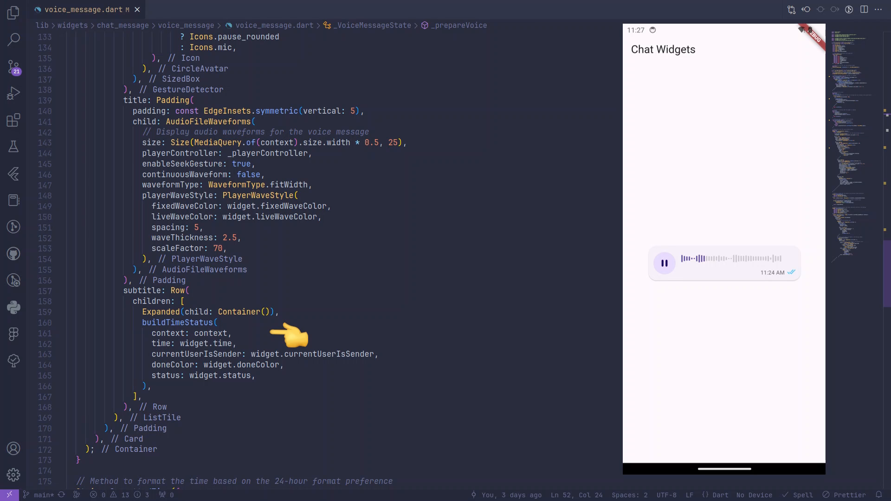
{"action": "scroll", "scroll_direction": "down", "scroll_amount": 3}
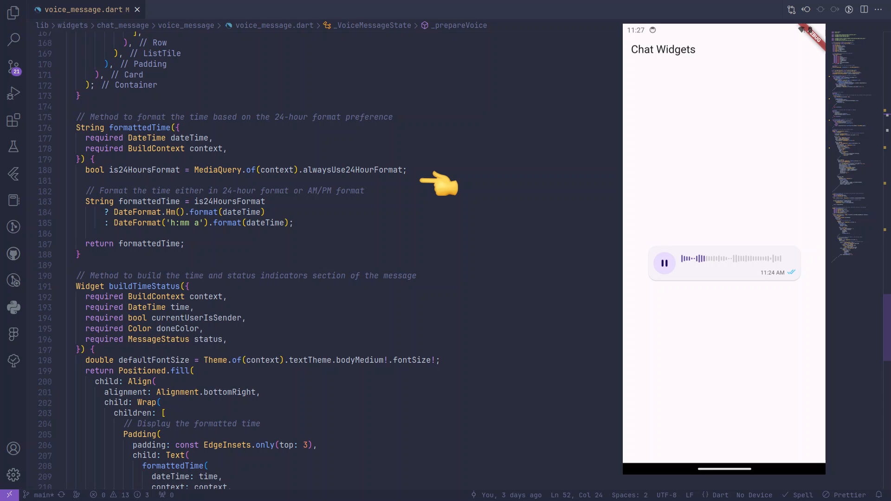
{"action": "scroll", "scroll_direction": "down", "scroll_amount": 3}
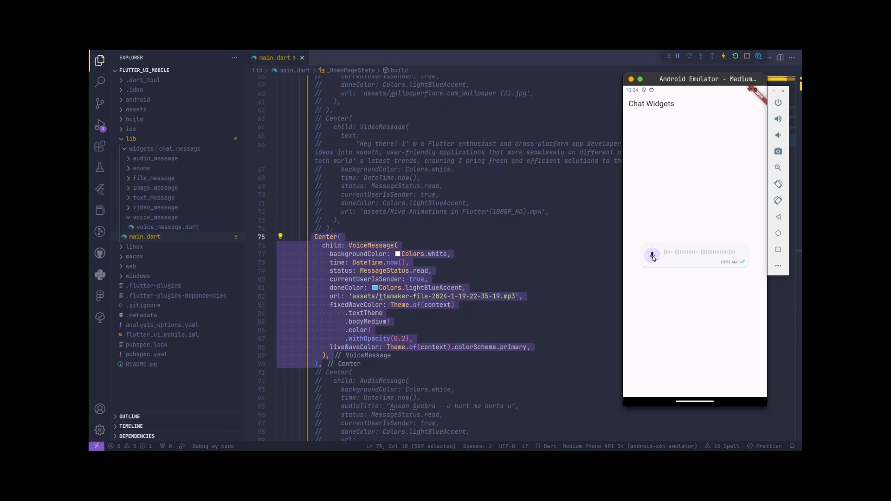
Start the voice message playing in the Android emulator
{"action": "left_click", "coordinate": [651, 256]}
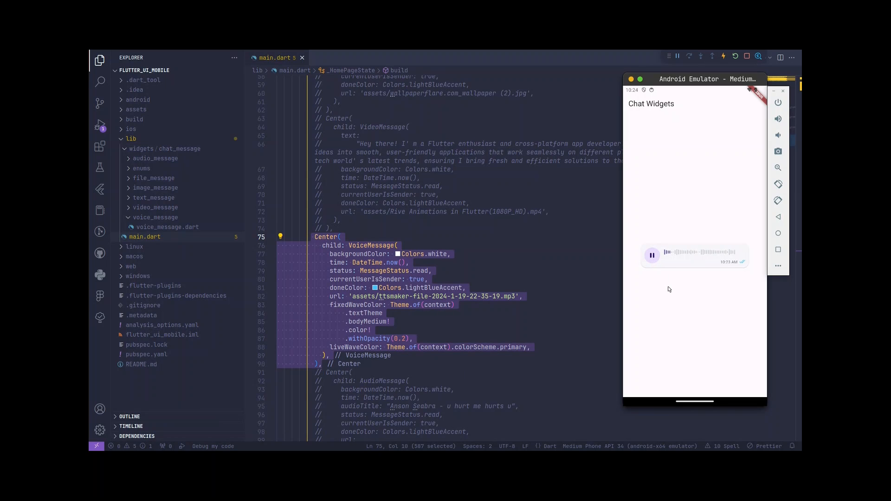